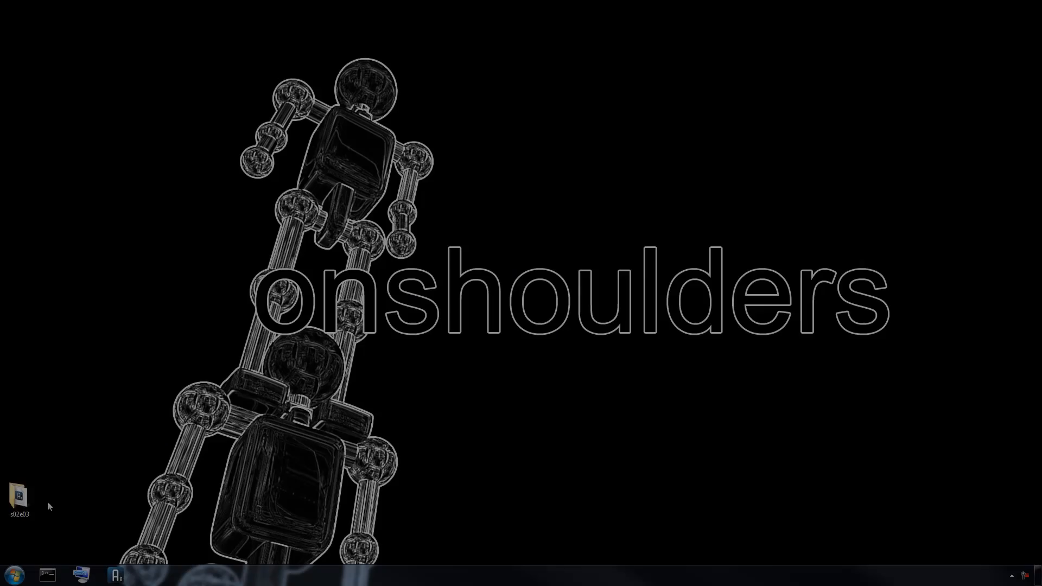
Step: Open the s02e03 folder from the desktop in Explorer
{"action": "left_click", "coordinate": [19, 497]}
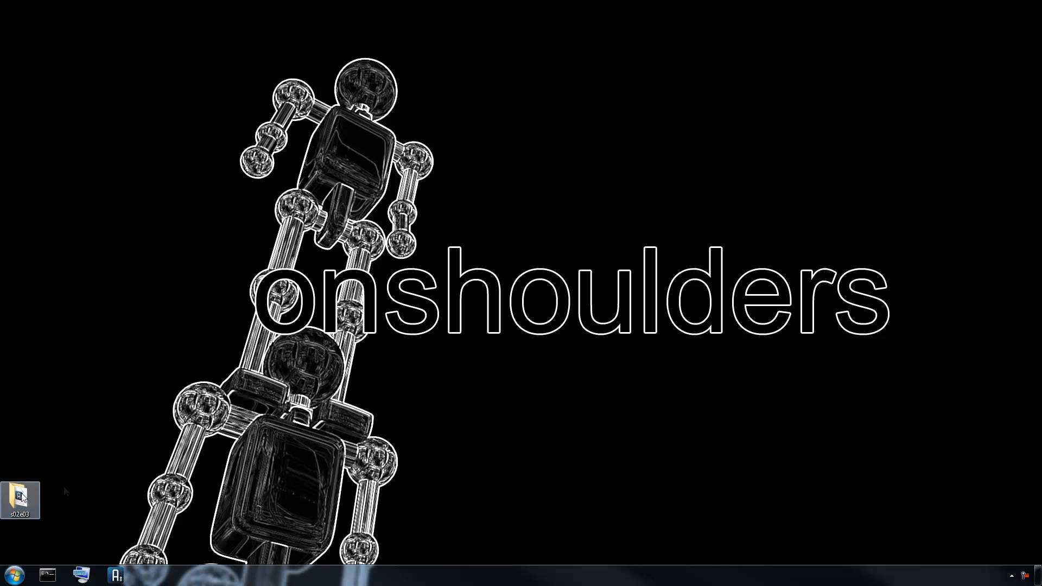
{"action": "double_click", "coordinate": [20, 498]}
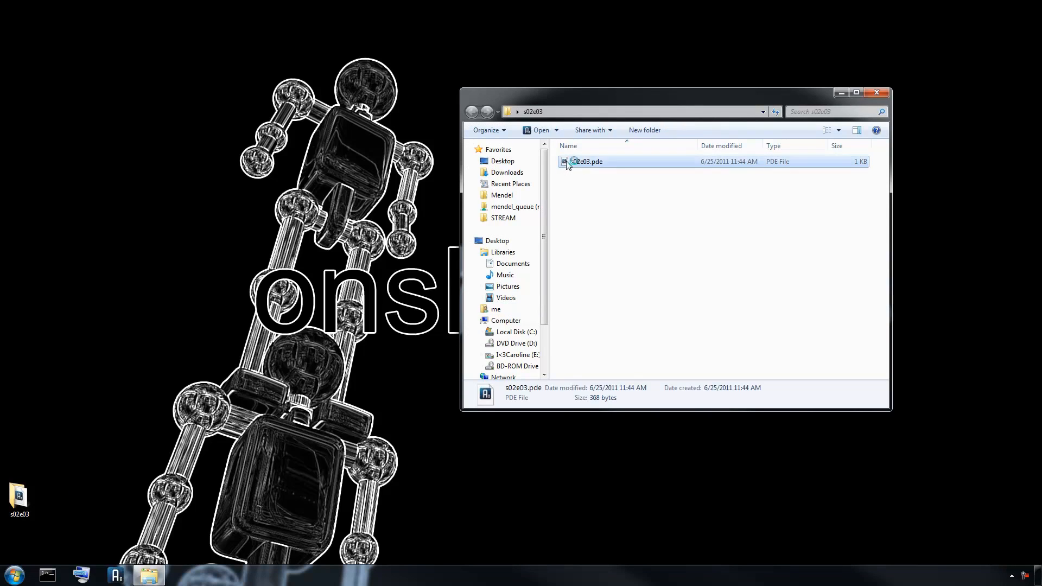
Step: Open the s02e03.pde sketch in the IDE and maximize the editor window
{"action": "double_click", "coordinate": [586, 161]}
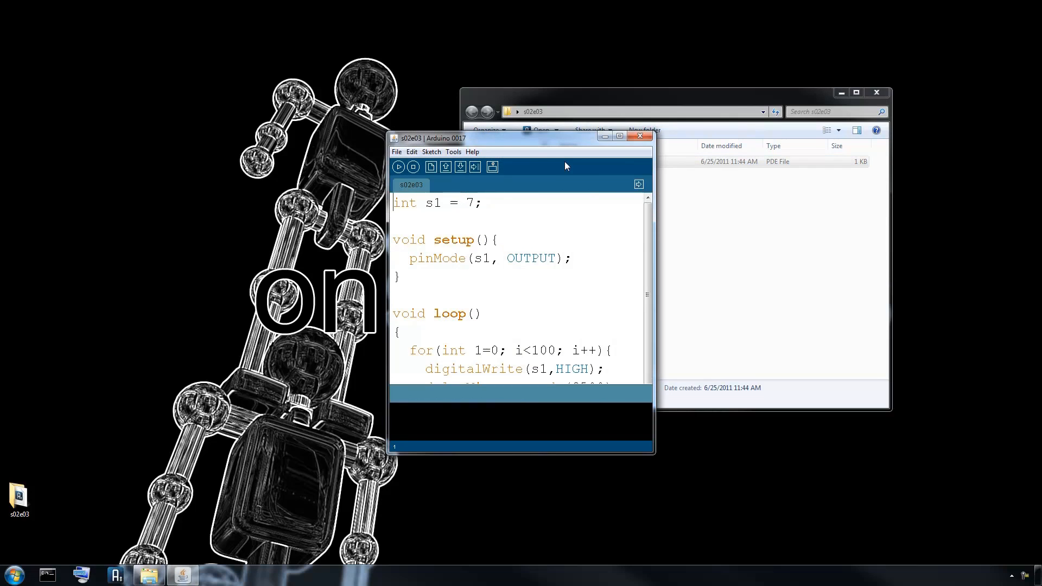
{"action": "left_click", "coordinate": [618, 137]}
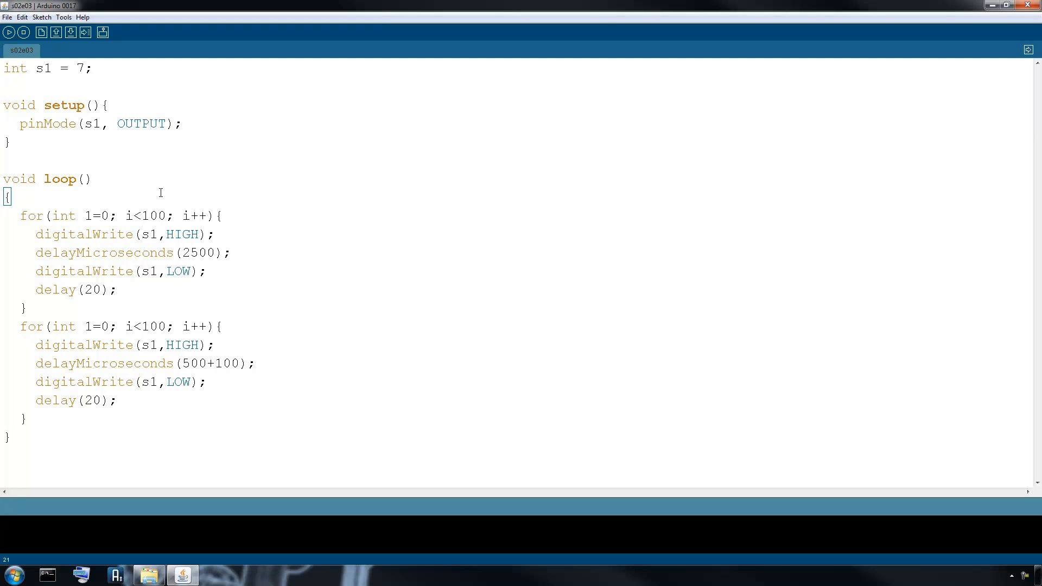
{"action": "mouse_move", "coordinate": [123, 67]}
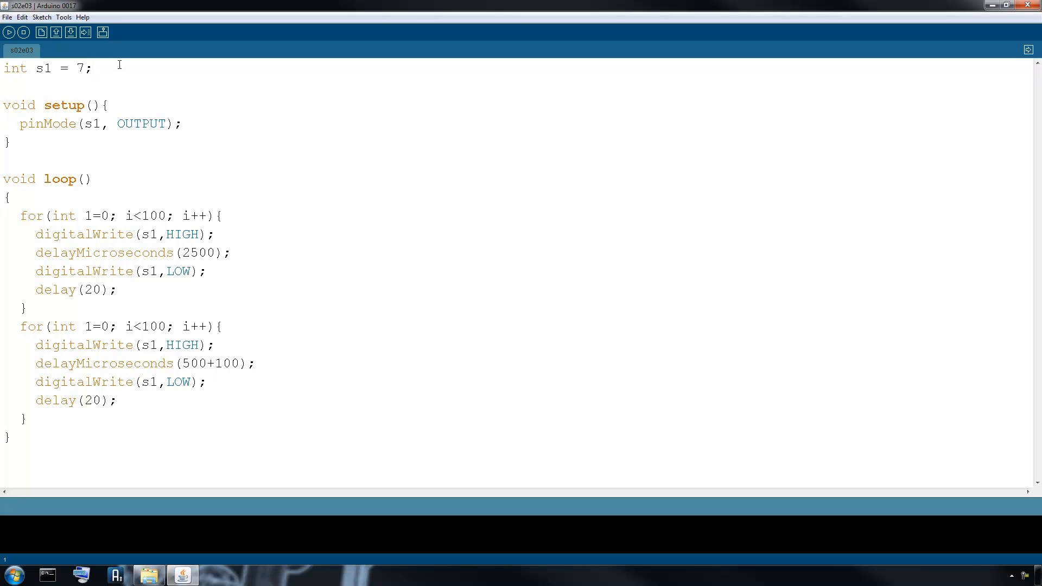
{"action": "mouse_move", "coordinate": [124, 74]}
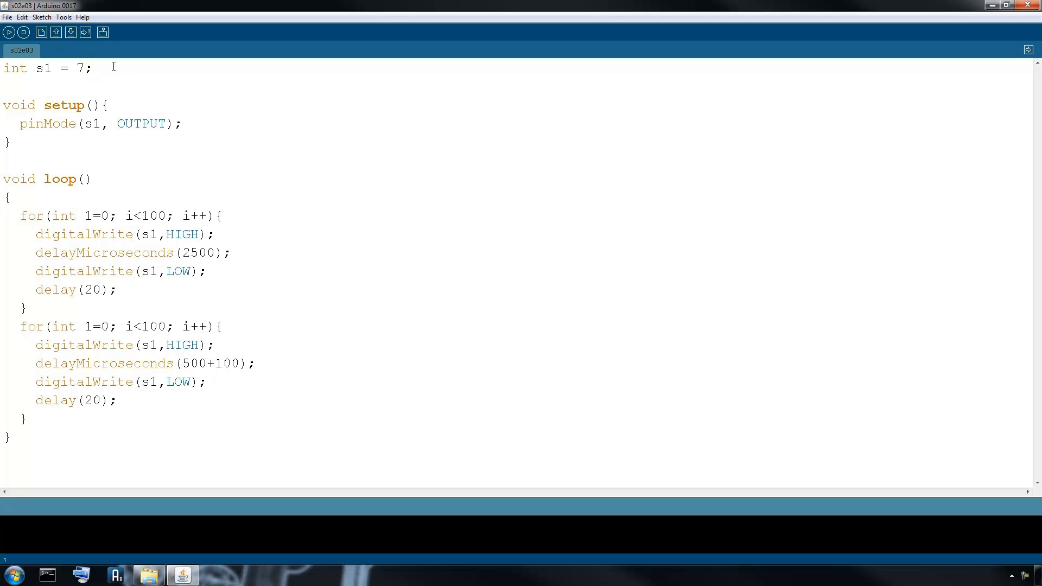
Step: Save the sketch as a new copy named s02e04
{"action": "left_click", "coordinate": [7, 16]}
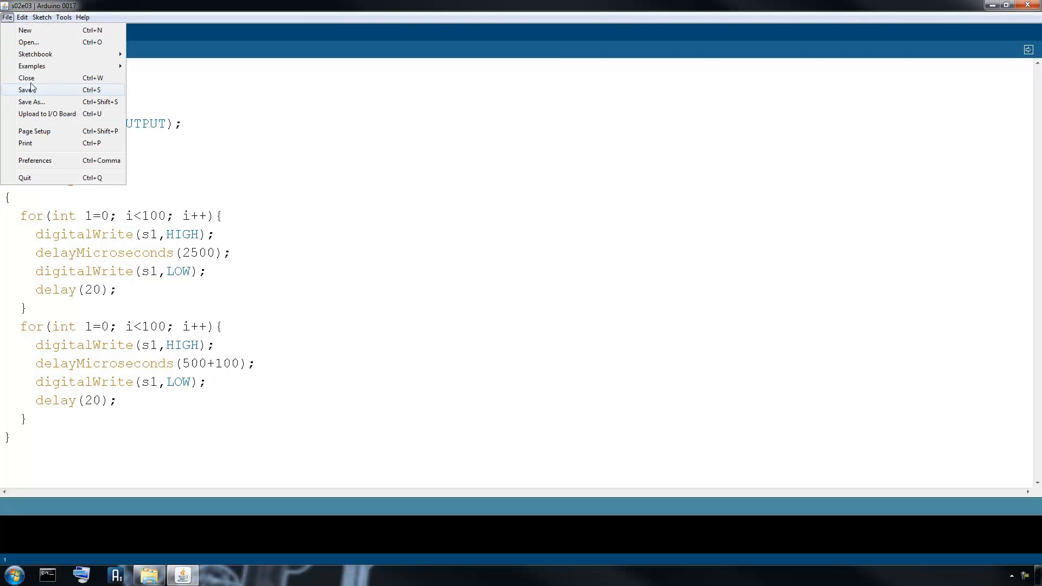
{"action": "left_click", "coordinate": [32, 102]}
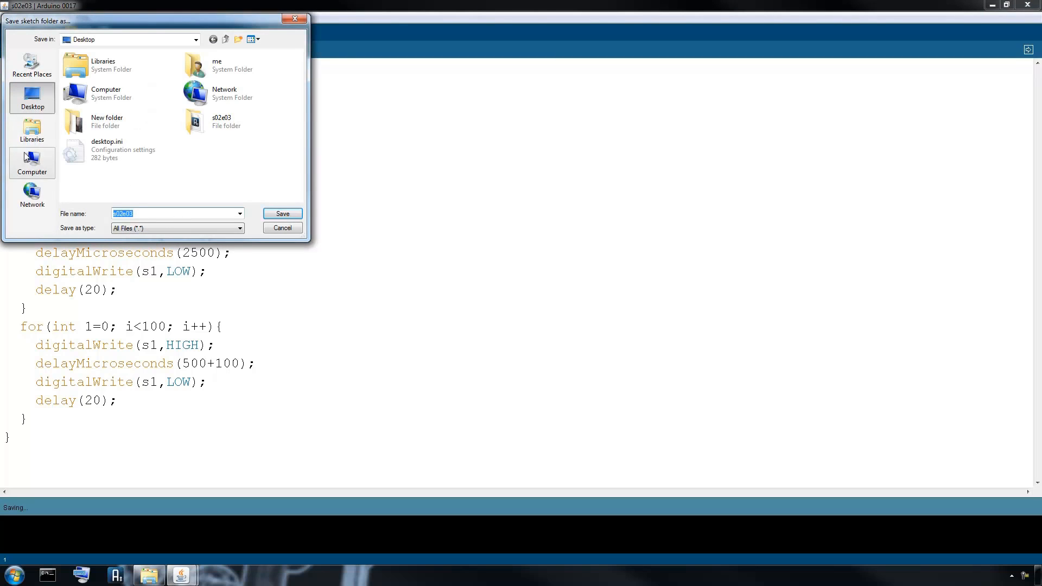
{"action": "left_click", "coordinate": [166, 214]}
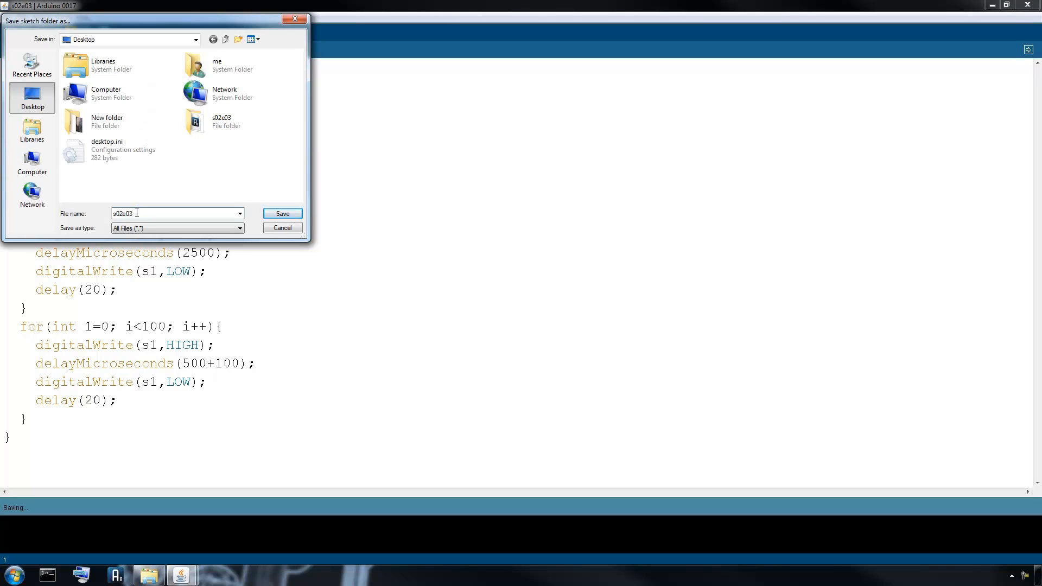
{"action": "left_click", "coordinate": [282, 214]}
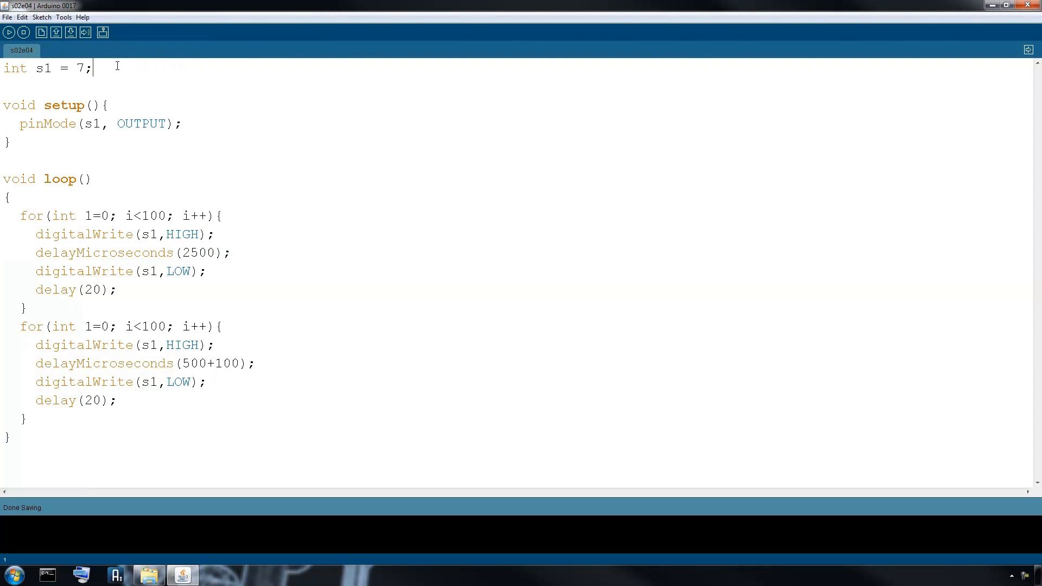
Step: Declare the feedback pin as int f1 = 2; below the servo pin declaration
{"action": "key", "text": "enter"}
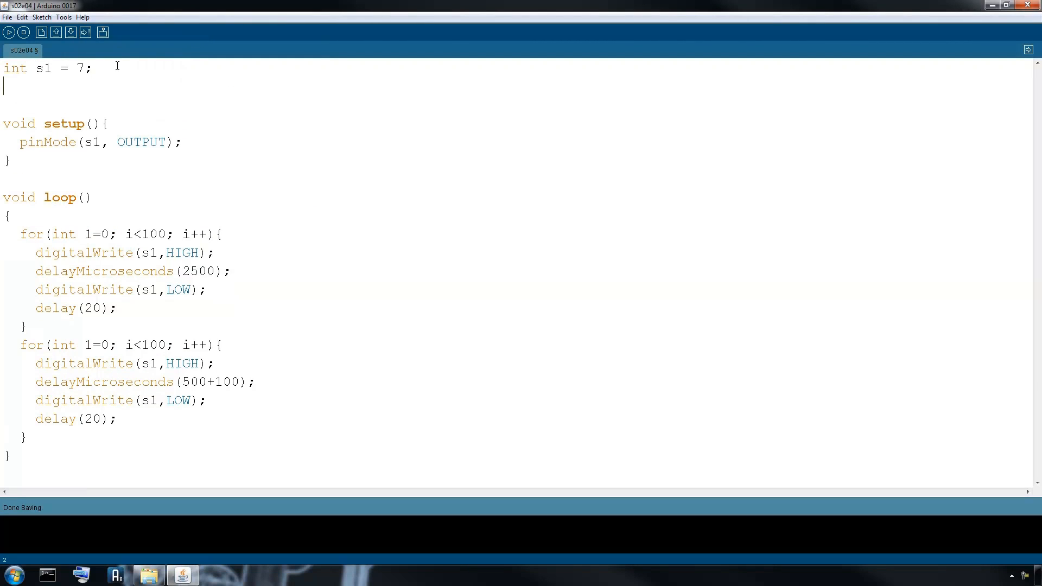
{"action": "type", "text": "int"}
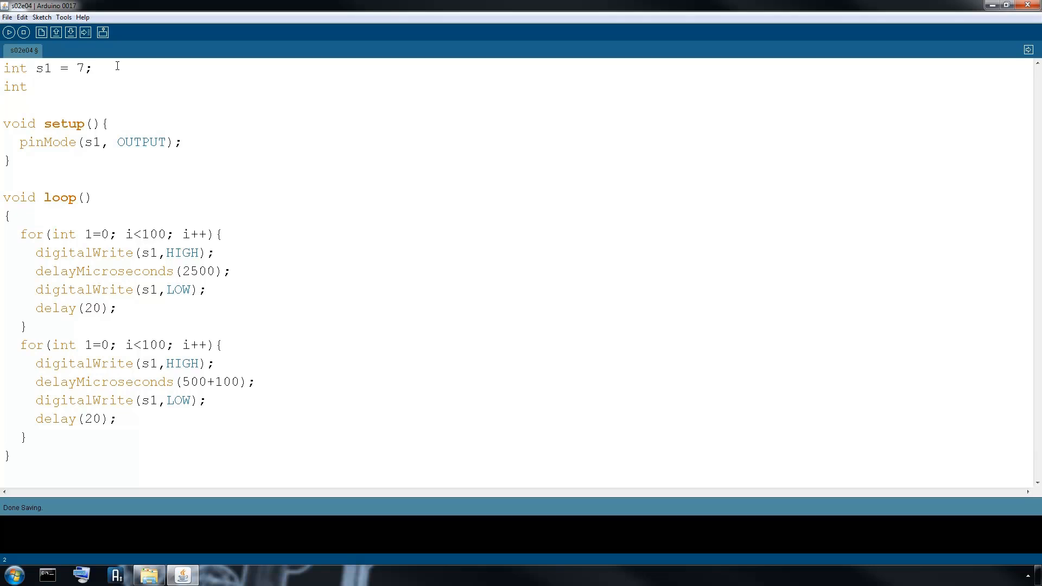
{"action": "type", "text": "f"}
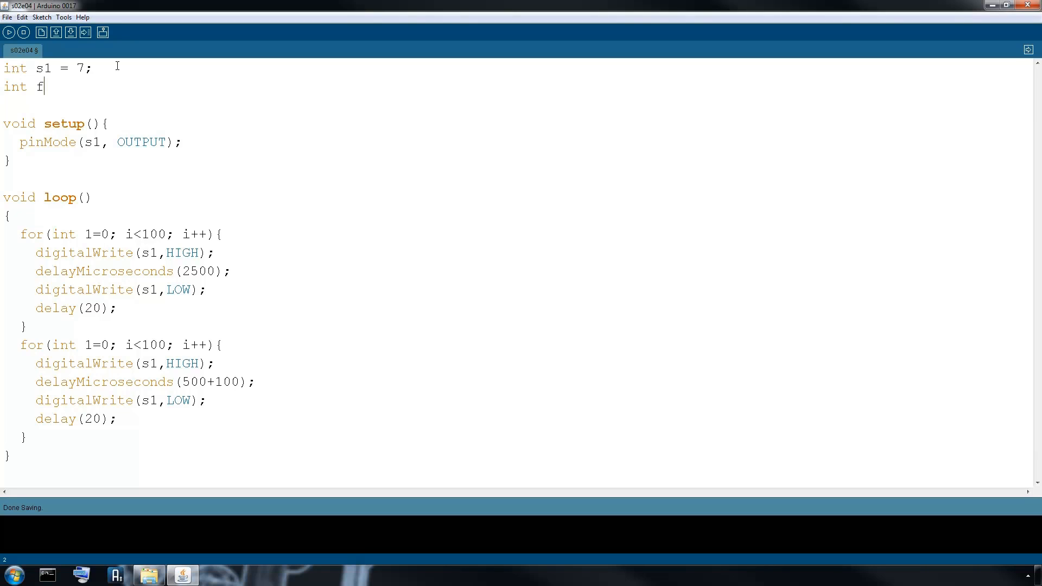
{"action": "type", "text": "1"}
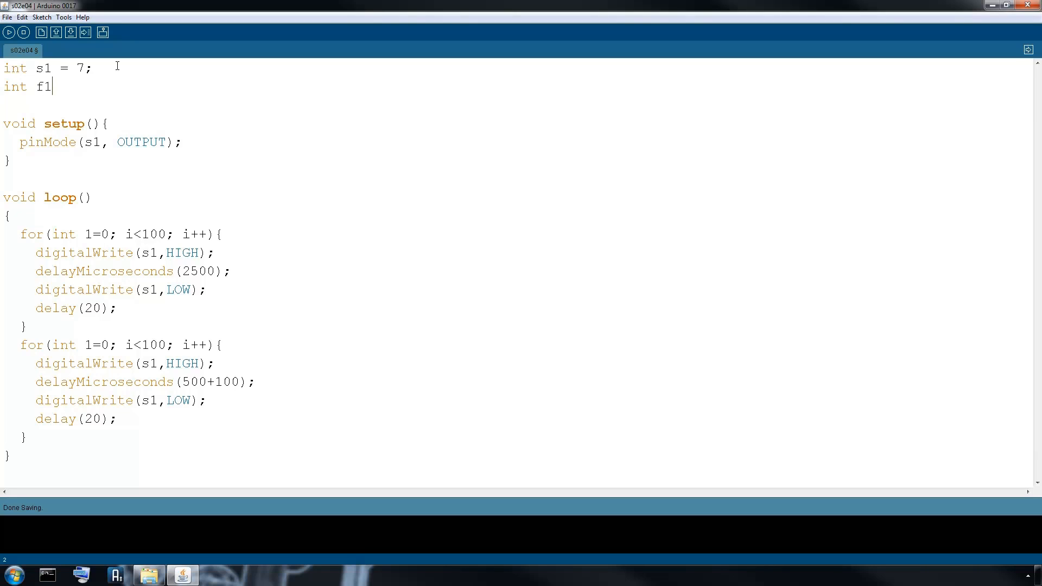
{"action": "type", "text": "= 2"}
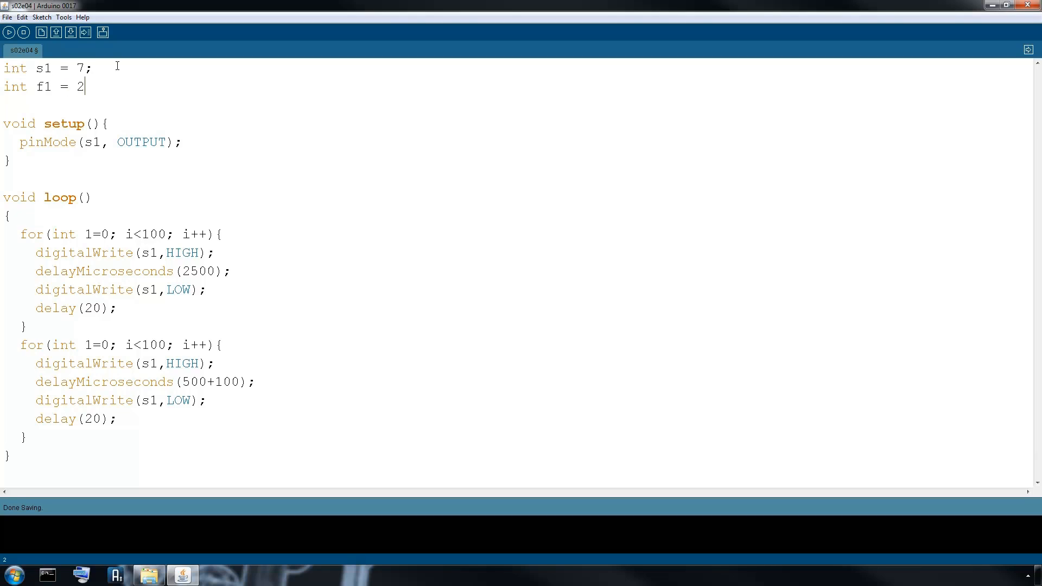
{"action": "type", "text": ";"}
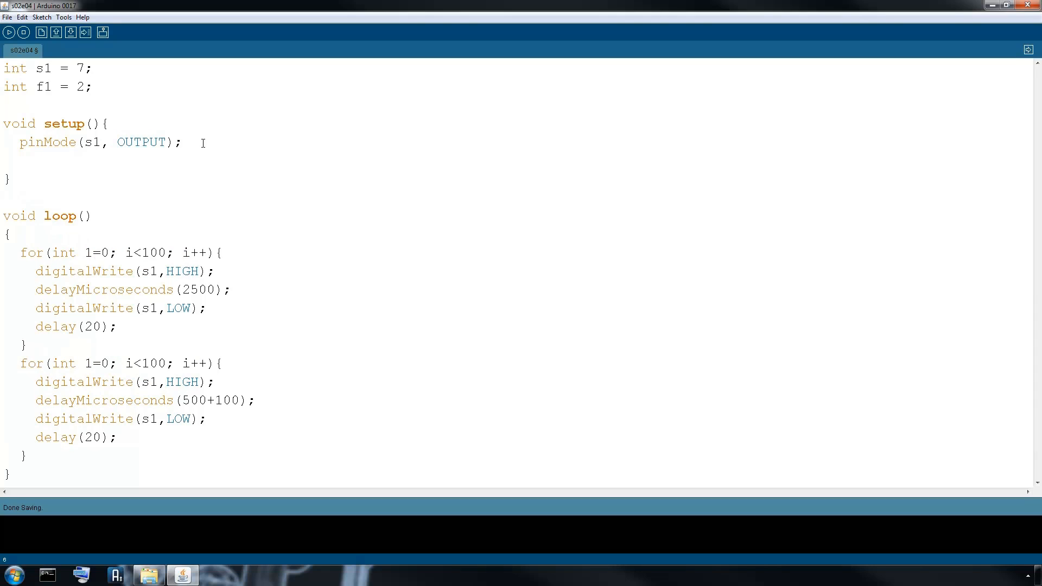
Step: Configure pinMode(f1, INPUT); in setup and begin the if check in the loop
{"action": "type", "text": "pinMode(s1, OUT);"}
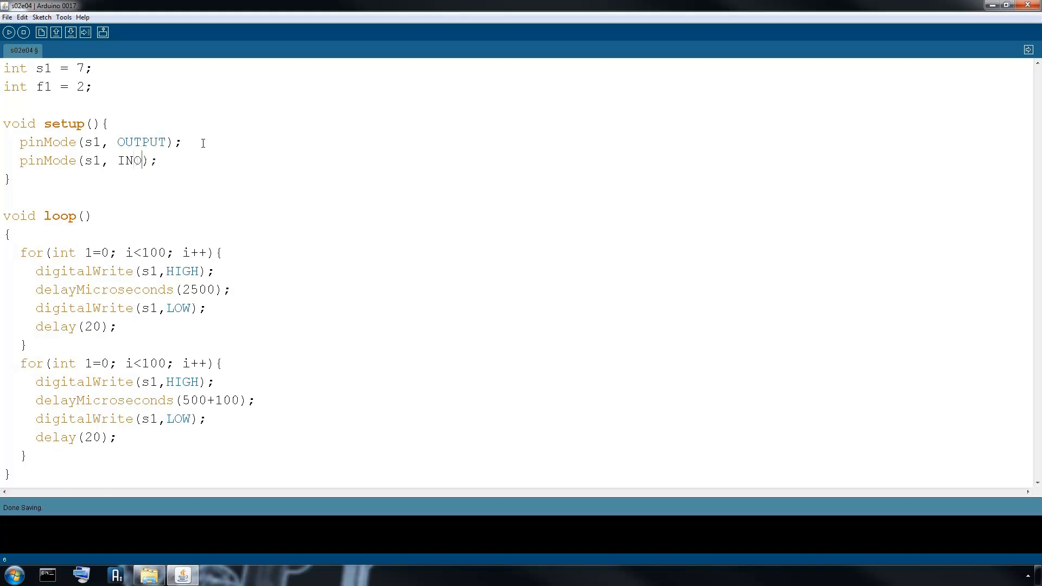
{"action": "type", "text": "UT"}
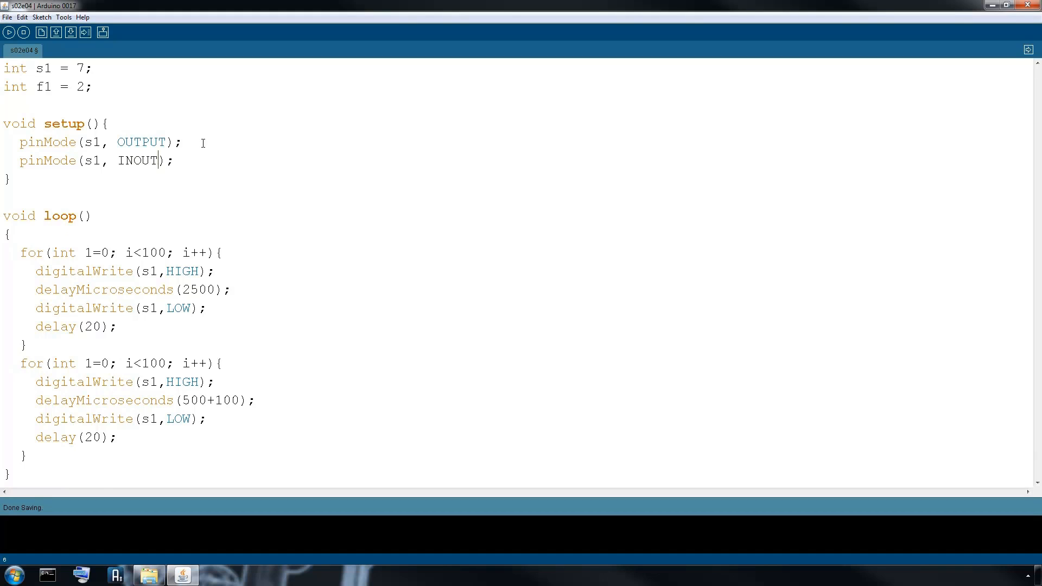
{"action": "type", "text": "INPUT"}
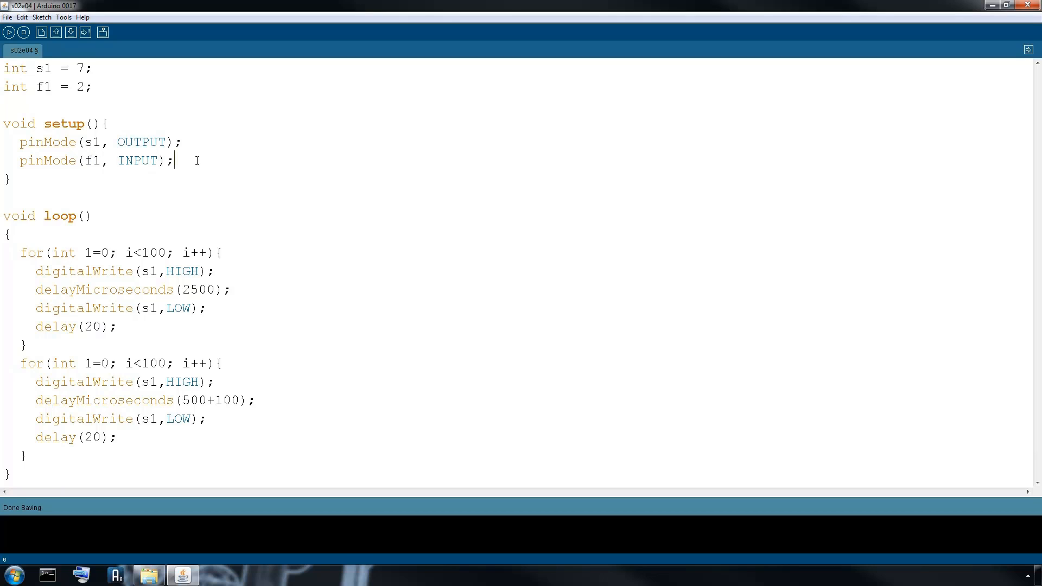
{"action": "mouse_move", "coordinate": [149, 248]}
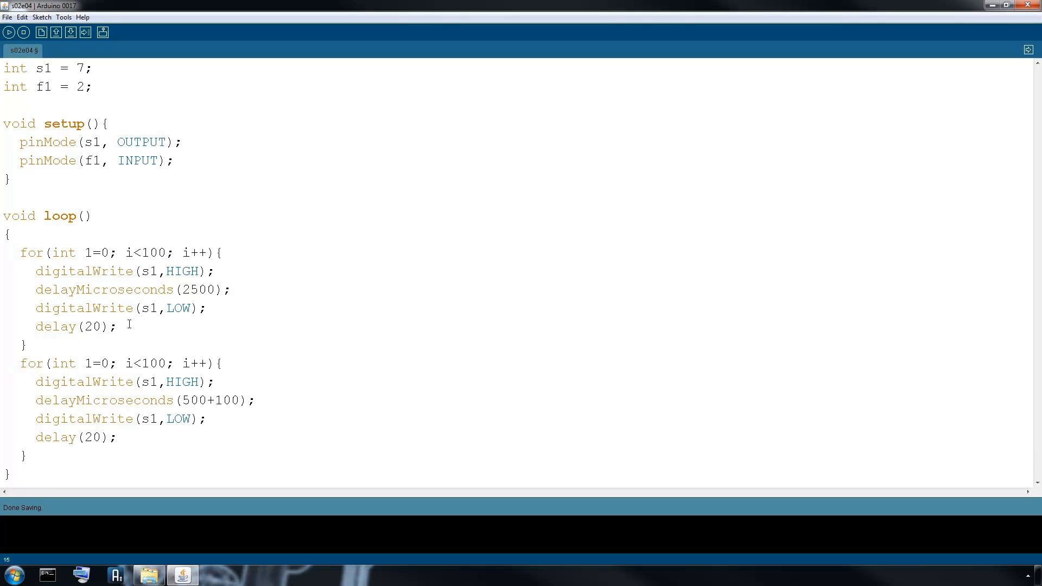
{"action": "type", "text": "if(digitalRead(f1) == 1){"}
{"action": "type", "text": "i=100; //Break out of the loop"}
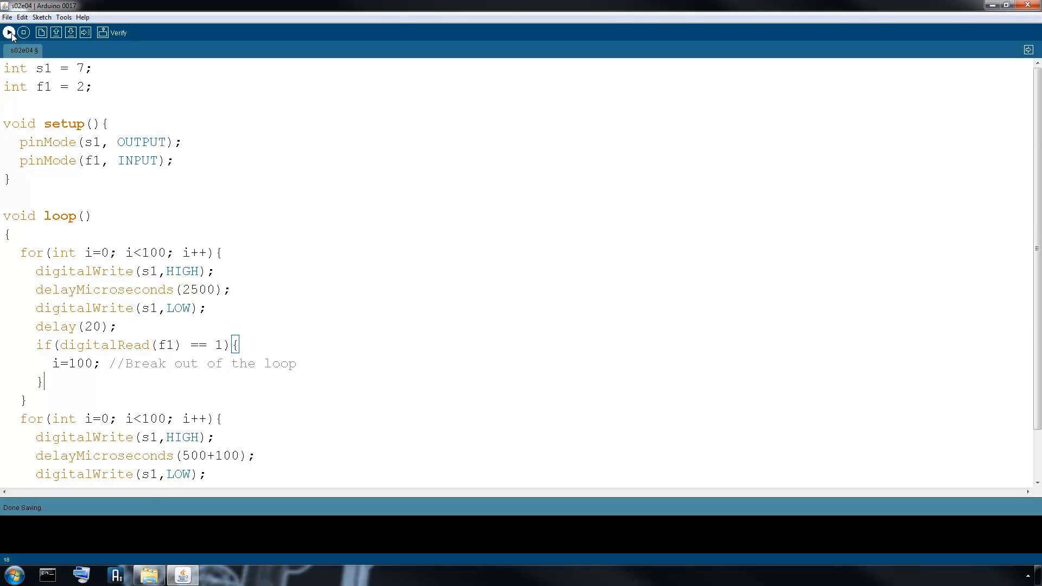
Step: Verify the sketch compiles with the f1 break-out check (1178 bytes) and save it
{"action": "left_click", "coordinate": [10, 33]}
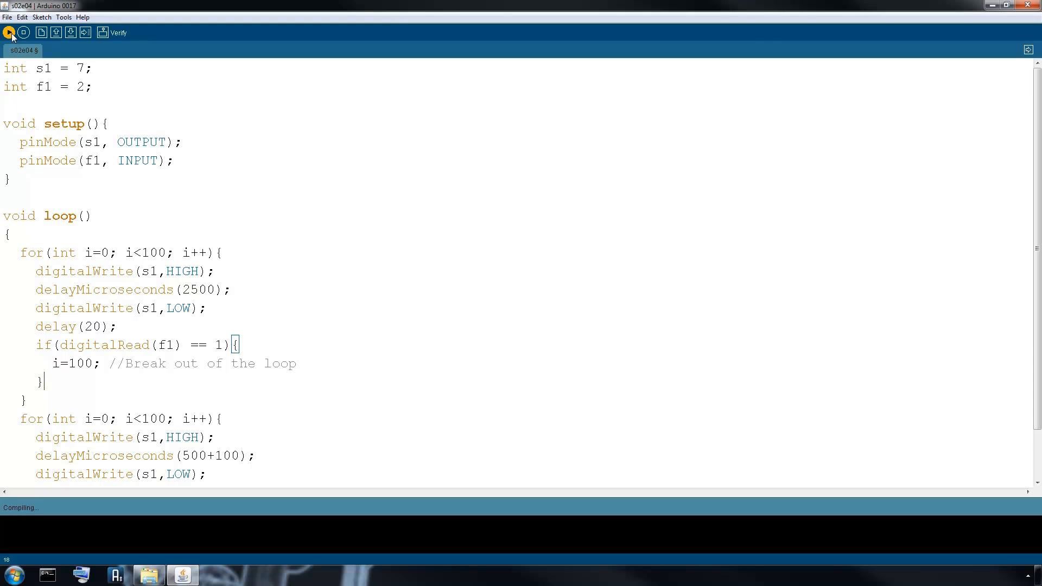
{"action": "left_click", "coordinate": [11, 31]}
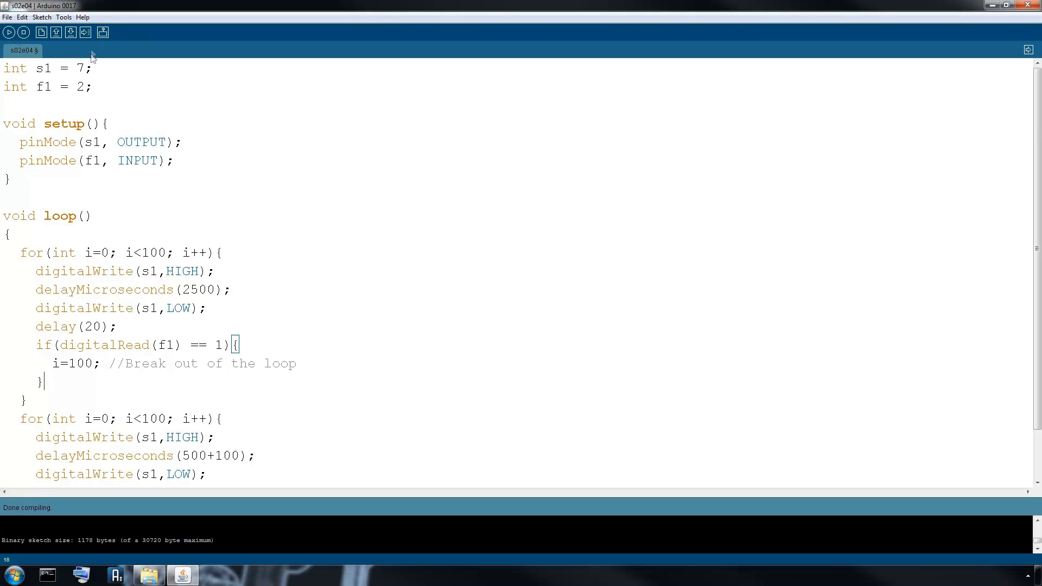
{"action": "left_click", "coordinate": [71, 31]}
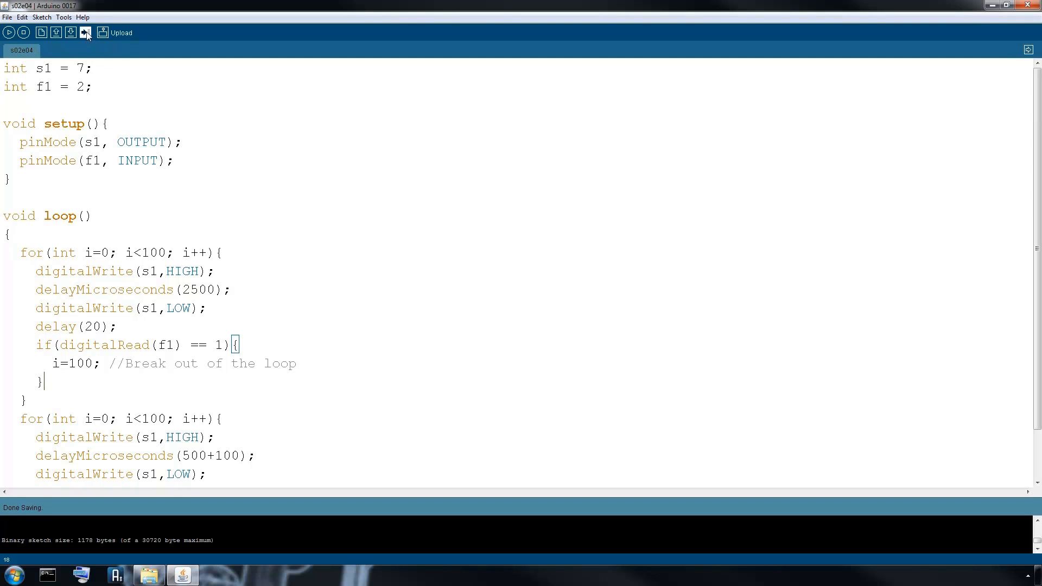
{"action": "left_click", "coordinate": [64, 17]}
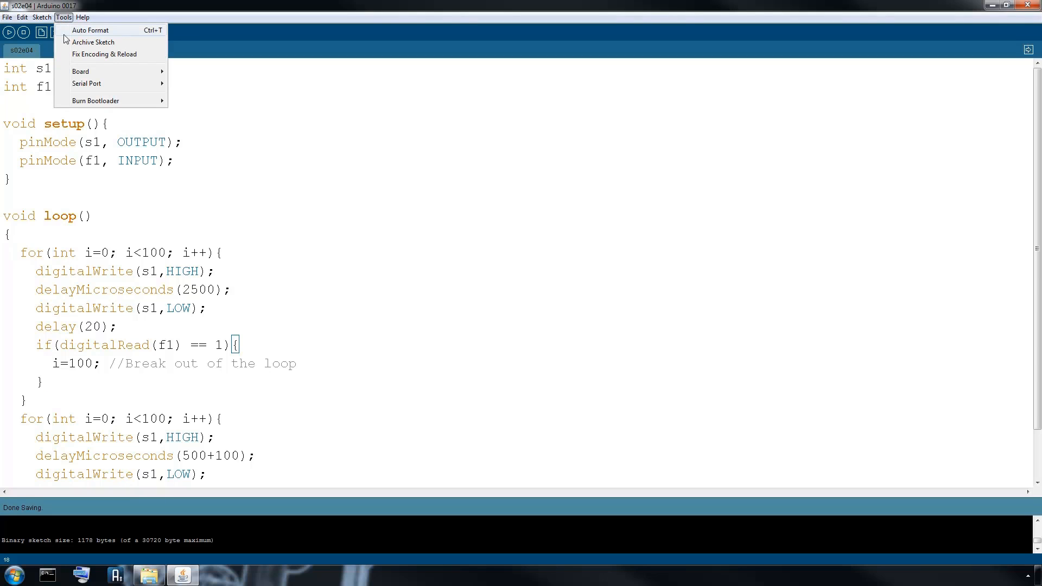
Step: Attempt the upload, hitting the COM5 in-use error, and go to pick another serial port
{"action": "left_click", "coordinate": [64, 17]}
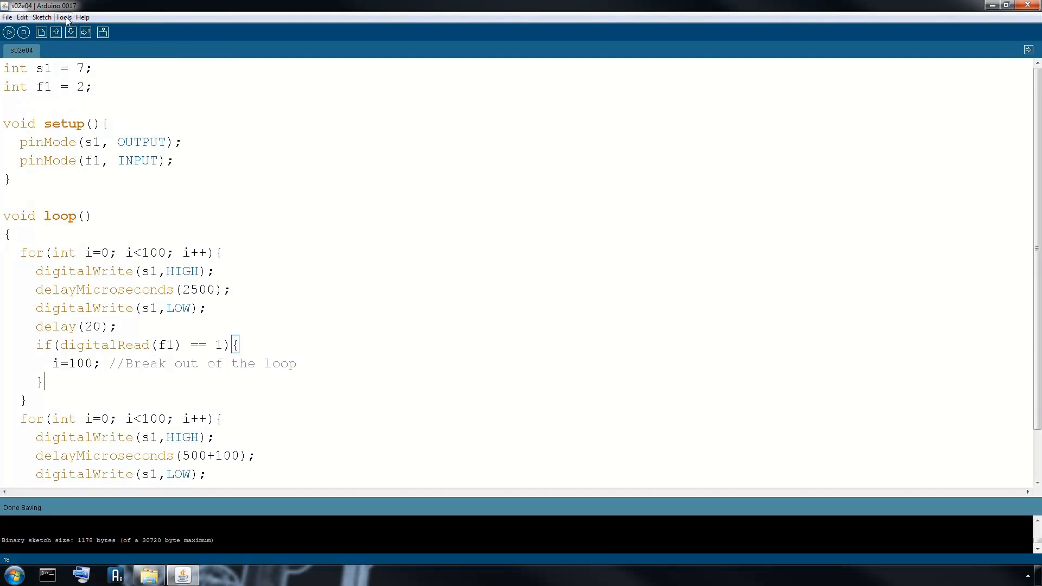
{"action": "left_click", "coordinate": [85, 32]}
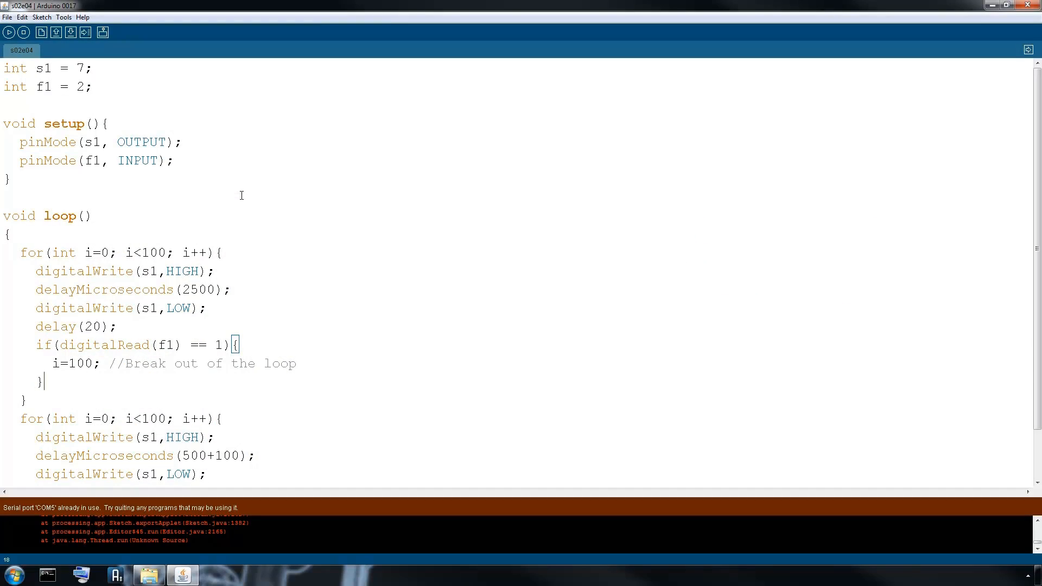
{"action": "left_click", "coordinate": [64, 16]}
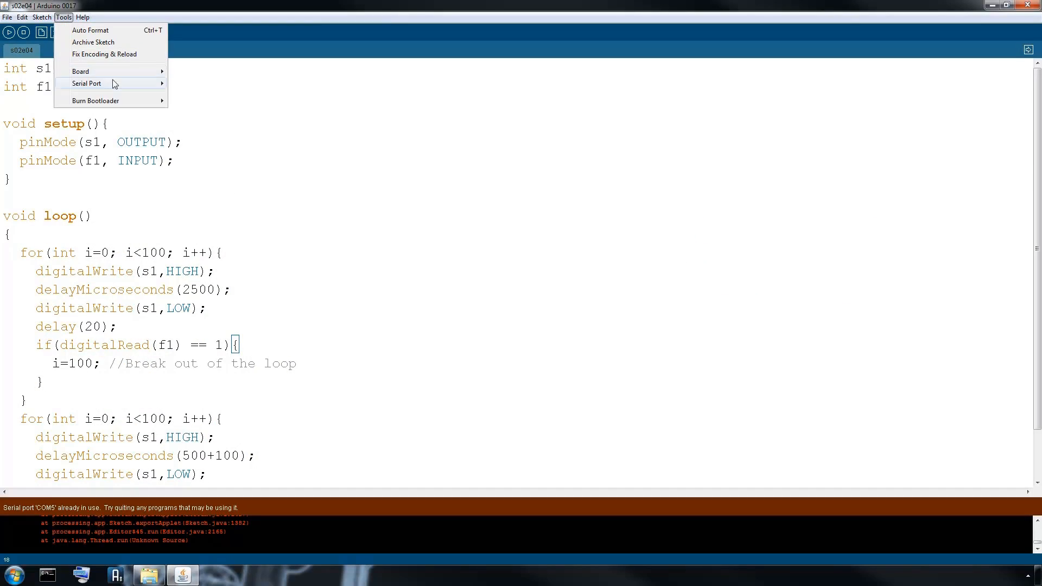